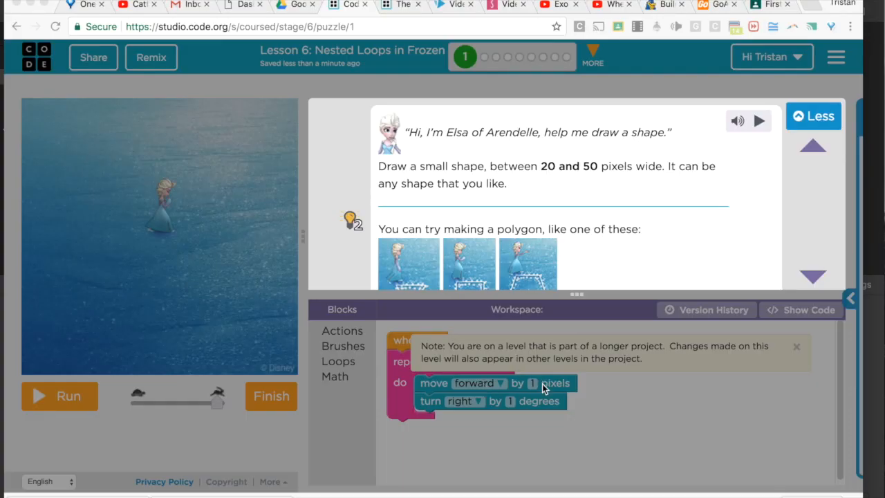
{"action": "mouse_move", "coordinate": [571, 374]}
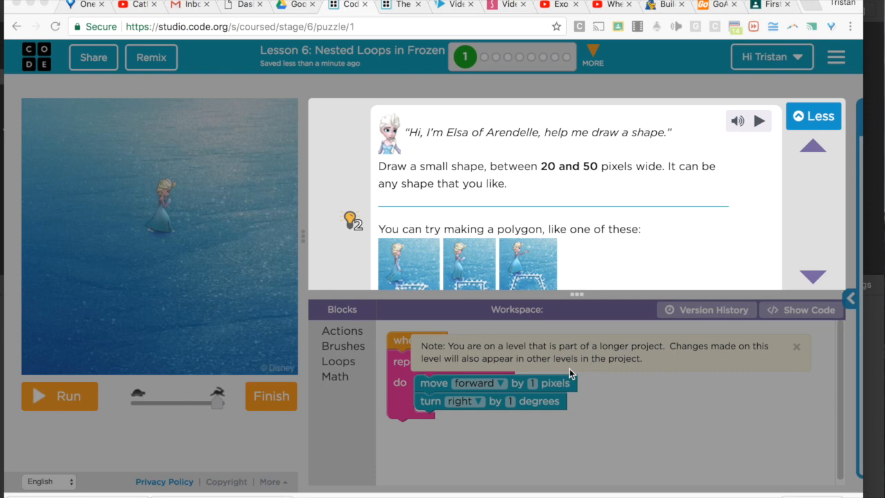
{"action": "mouse_move", "coordinate": [813, 280]}
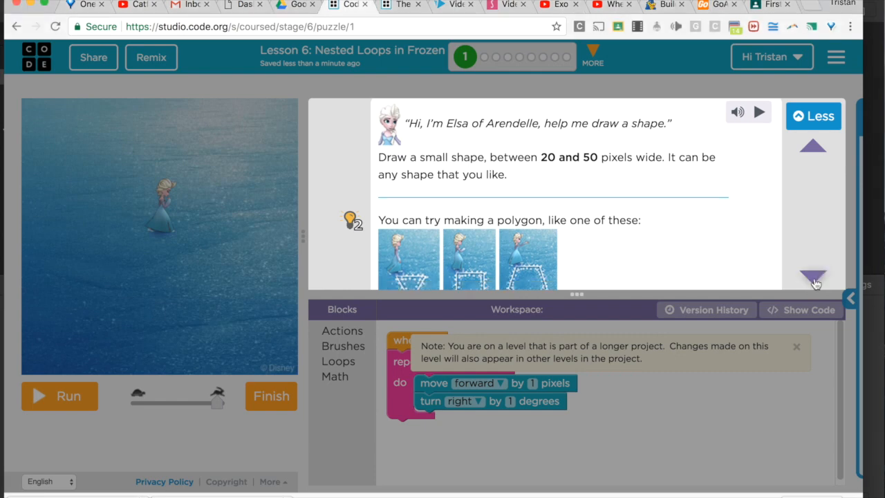
Browse the shape examples in the instructions, then run the program so Elsa skates the circle
{"action": "left_click", "coordinate": [813, 277]}
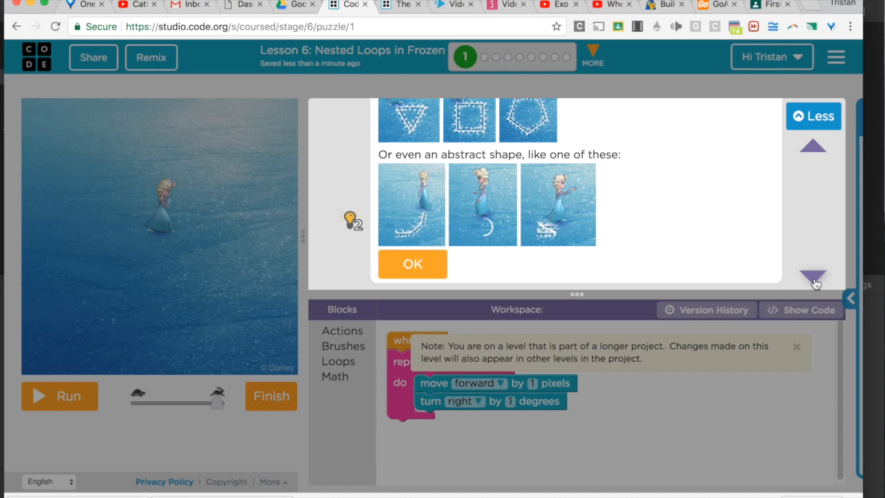
{"action": "left_click", "coordinate": [813, 145]}
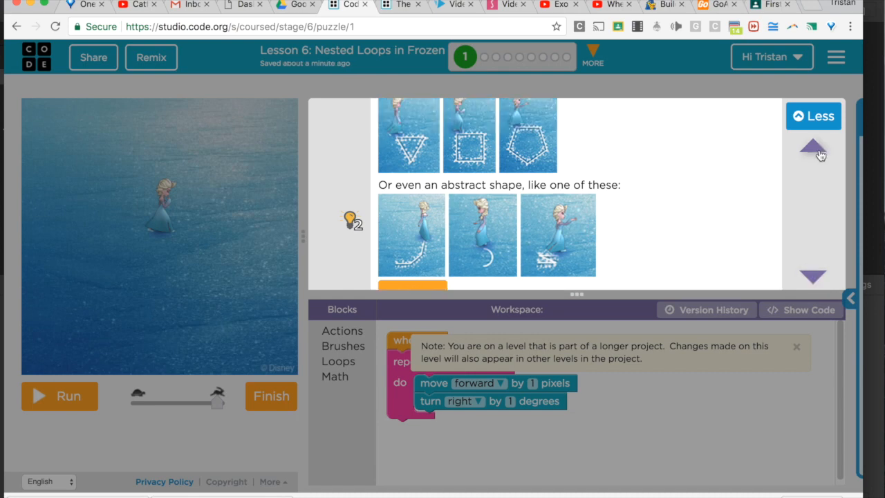
{"action": "left_click", "coordinate": [813, 145]}
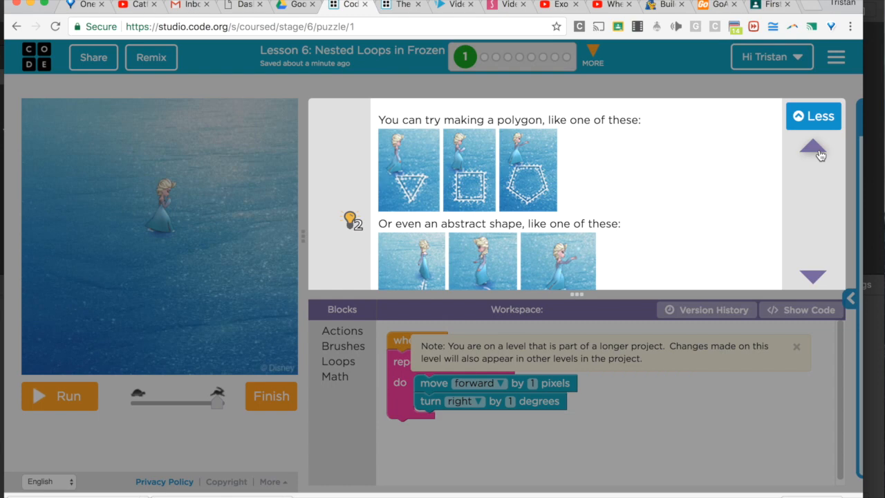
{"action": "mouse_move", "coordinate": [817, 155]}
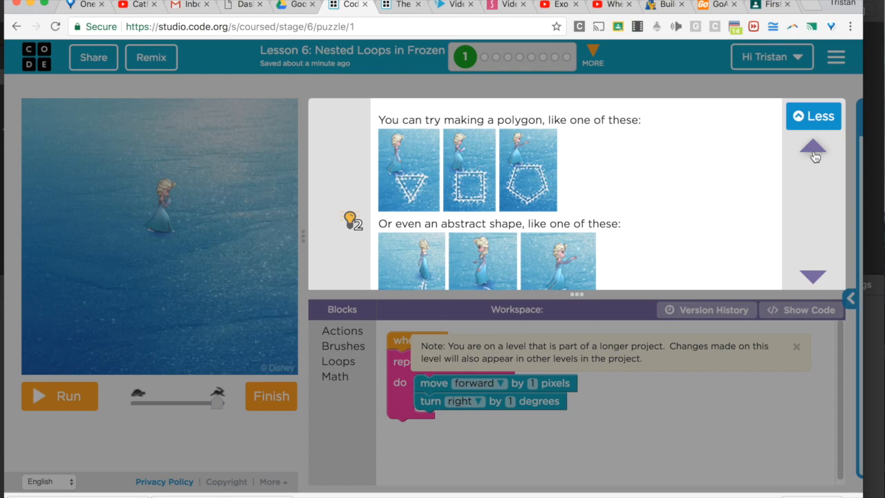
{"action": "mouse_move", "coordinate": [797, 351]}
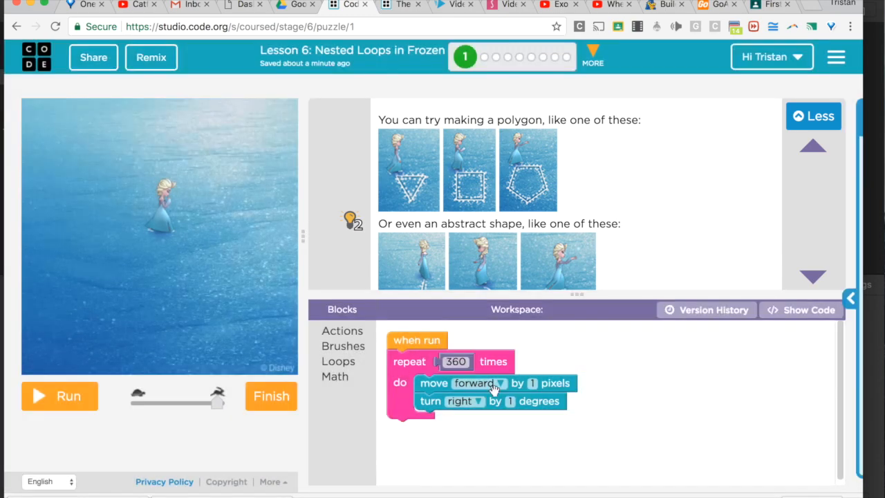
{"action": "mouse_move", "coordinate": [482, 365]}
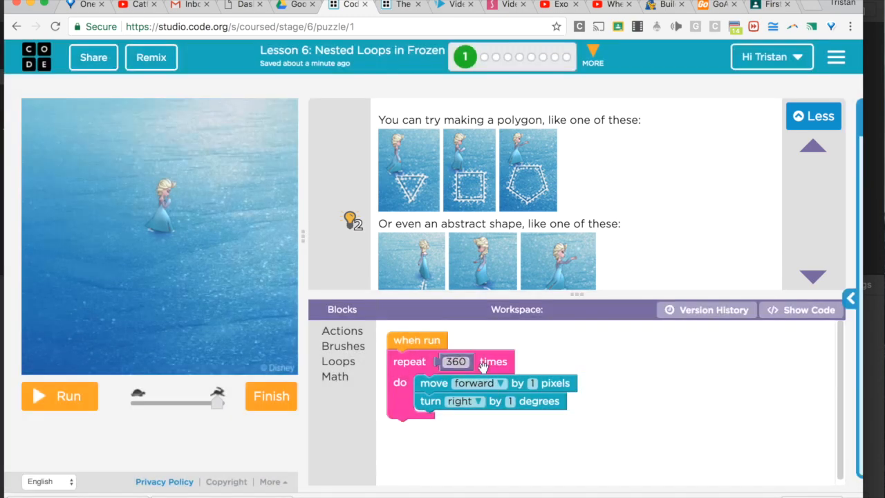
{"action": "mouse_move", "coordinate": [564, 394]}
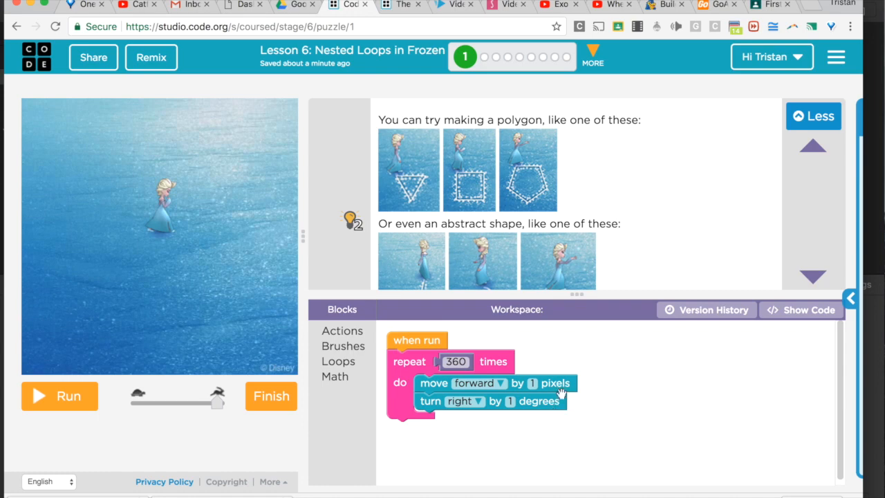
{"action": "left_click", "coordinate": [58, 396]}
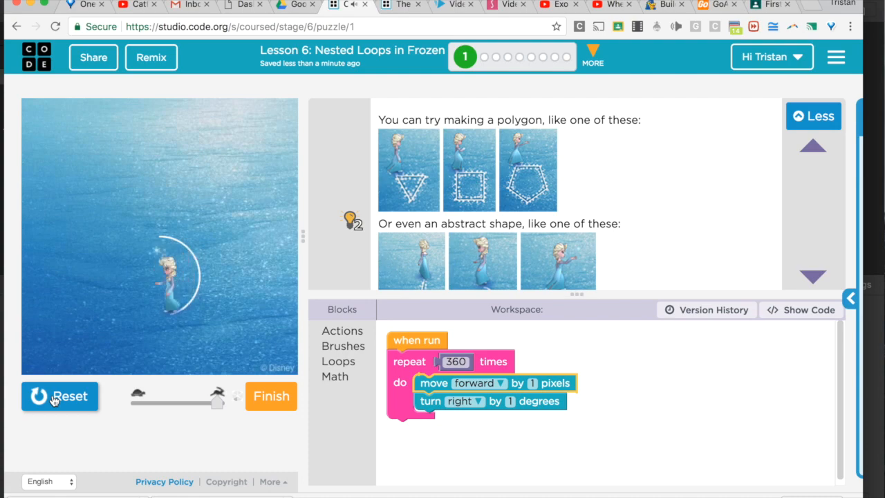
Finish the circle drawing and continue to puzzle 2, drawing shapes in a row
{"action": "left_click", "coordinate": [270, 396]}
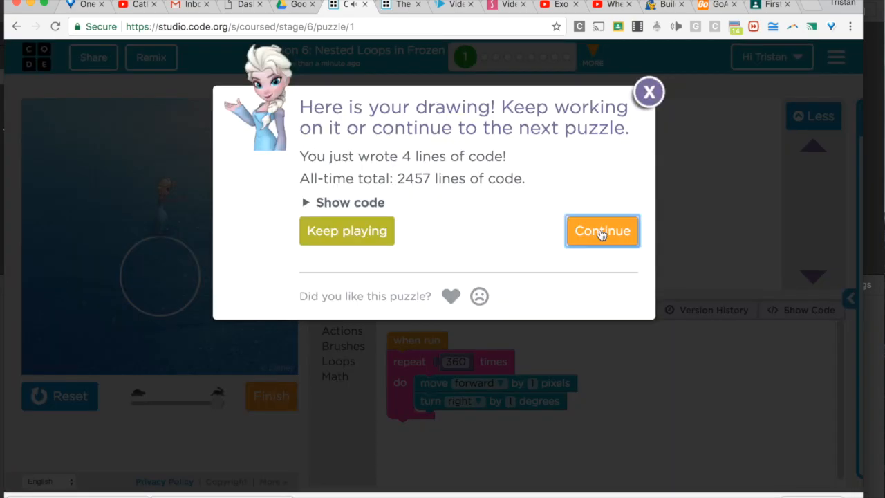
{"action": "left_click", "coordinate": [602, 230]}
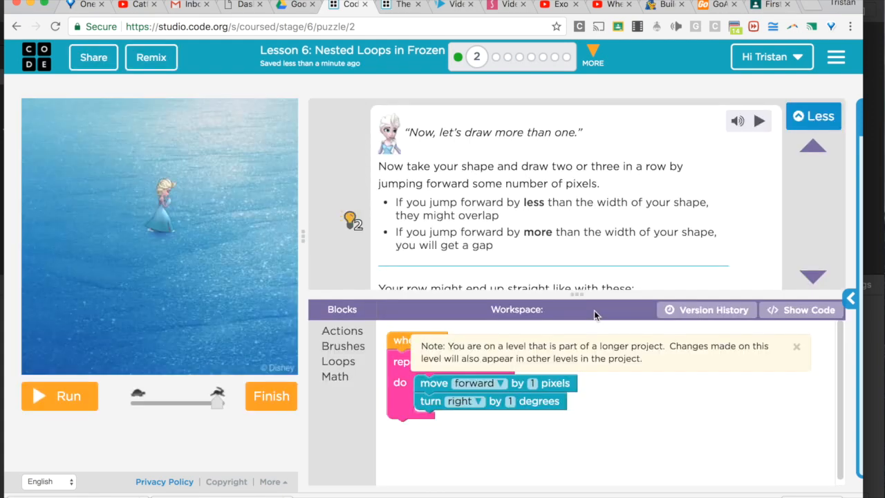
Dismiss the longer-project note and page through the example rows of shapes and back
{"action": "left_click", "coordinate": [796, 346]}
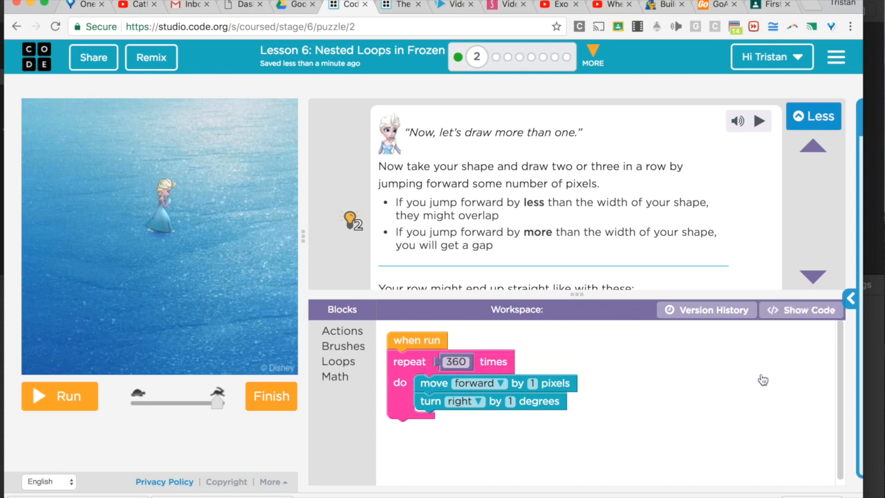
{"action": "mouse_move", "coordinate": [652, 233]}
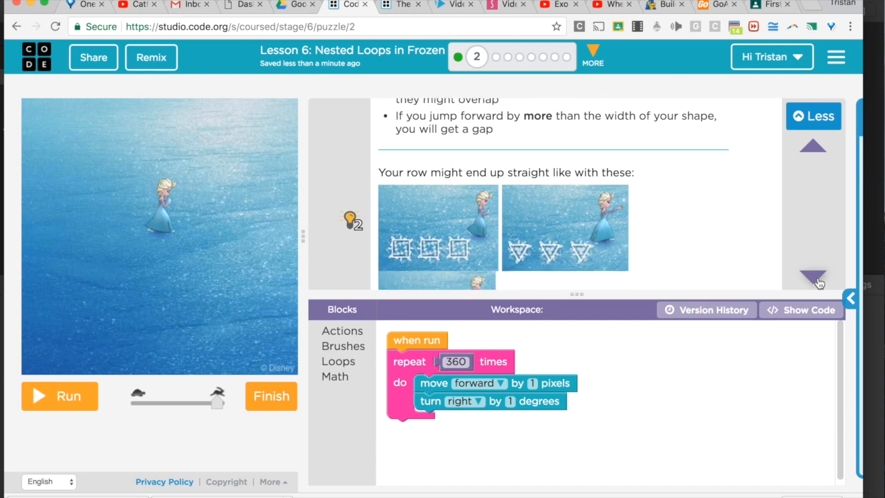
{"action": "left_click", "coordinate": [814, 145]}
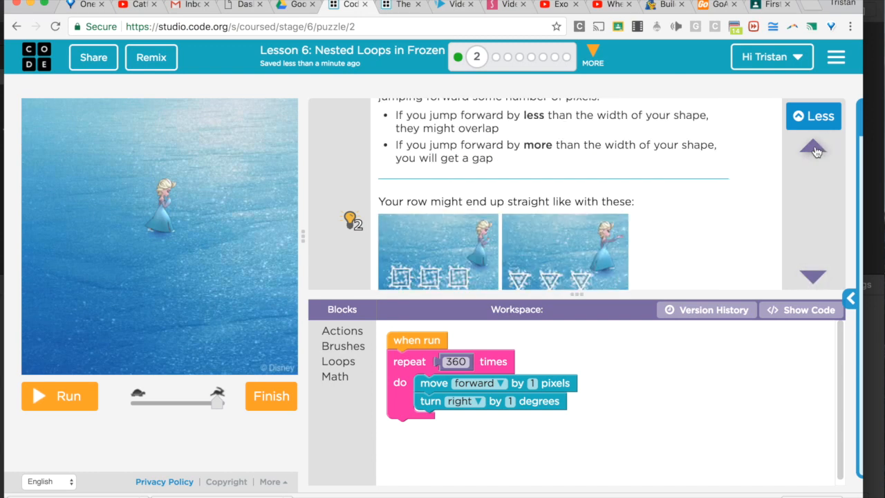
{"action": "left_click", "coordinate": [813, 145]}
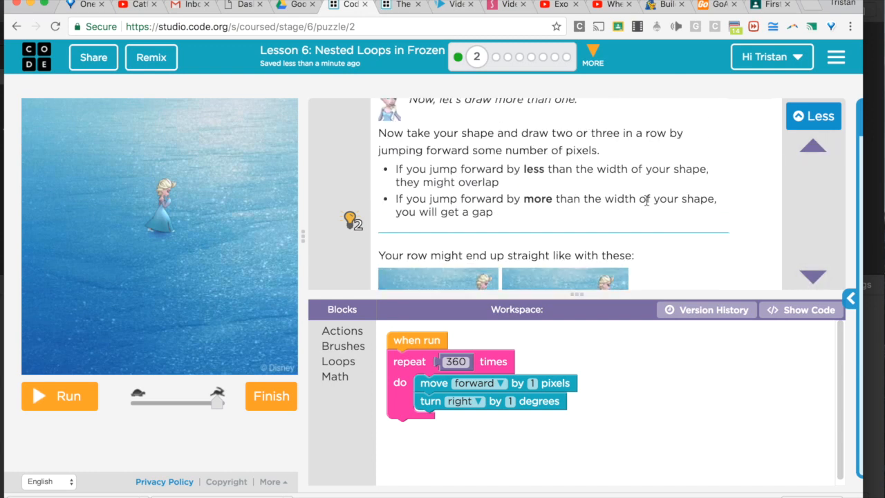